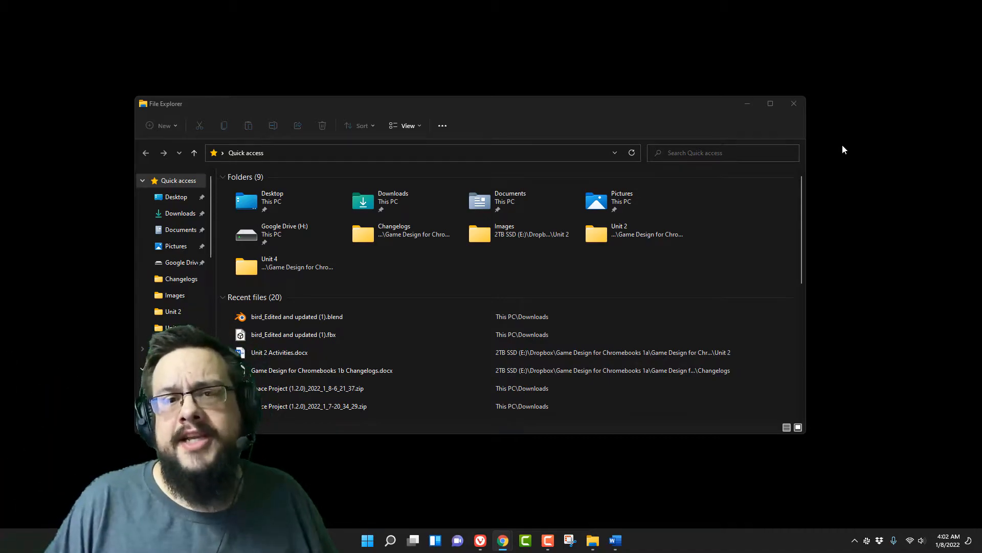
mouse_move(725, 125)
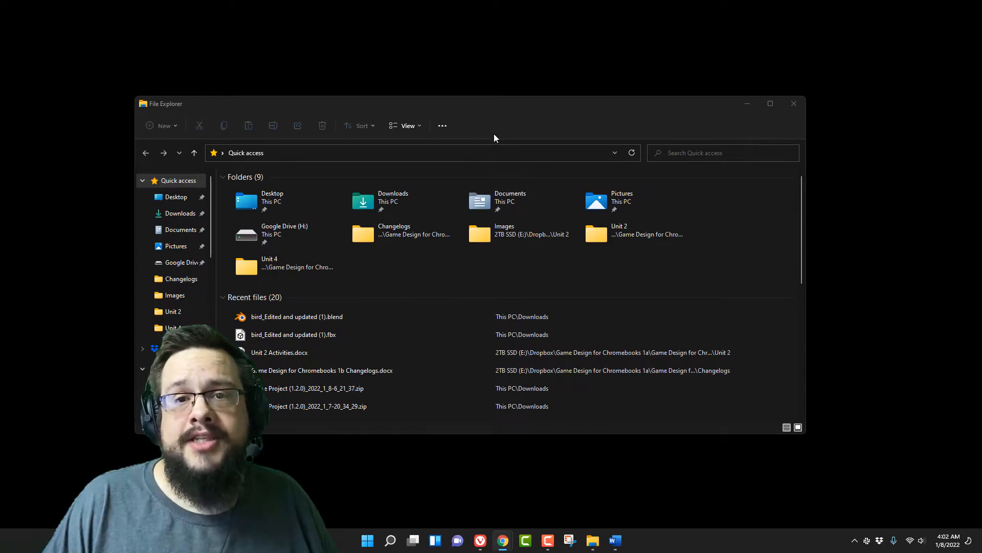
mouse_move(490, 112)
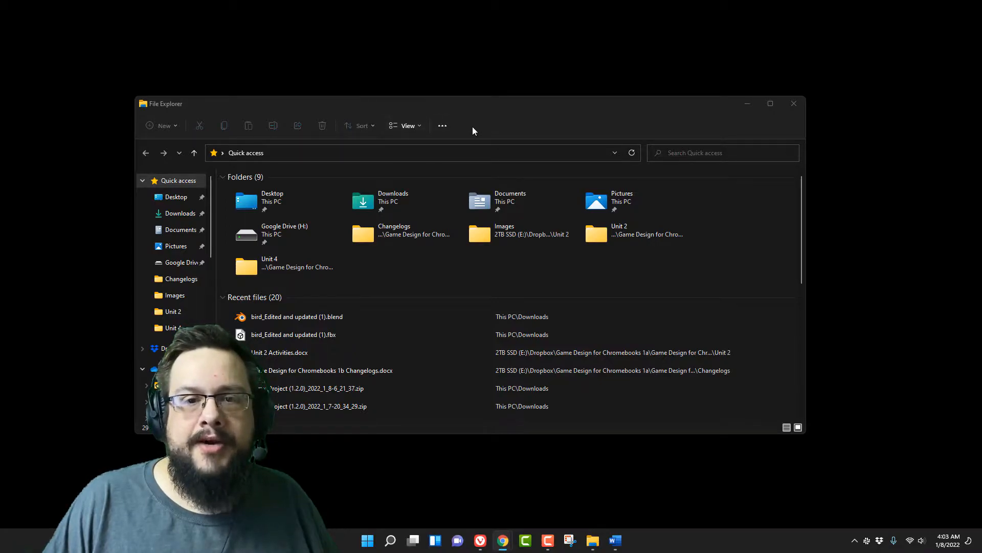
mouse_move(483, 104)
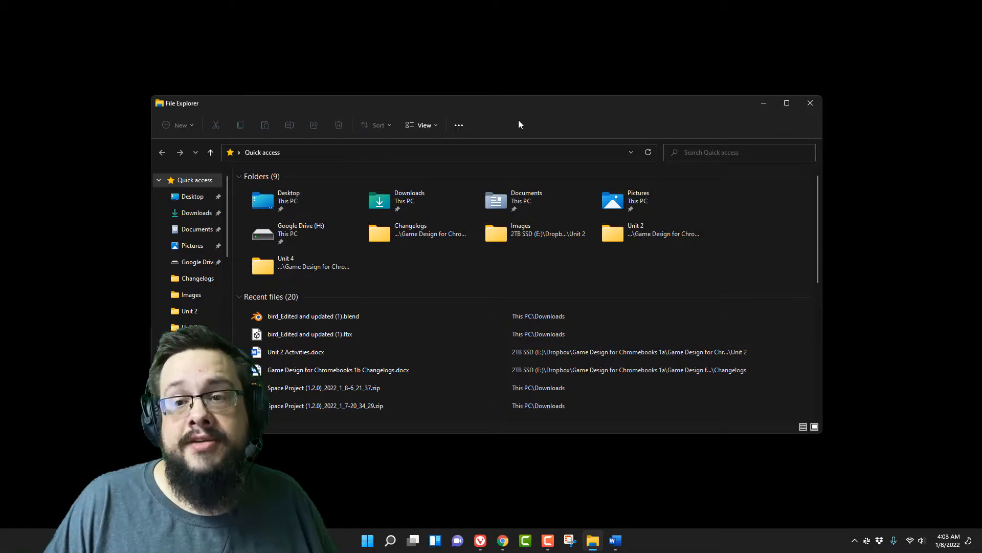
mouse_move(576, 114)
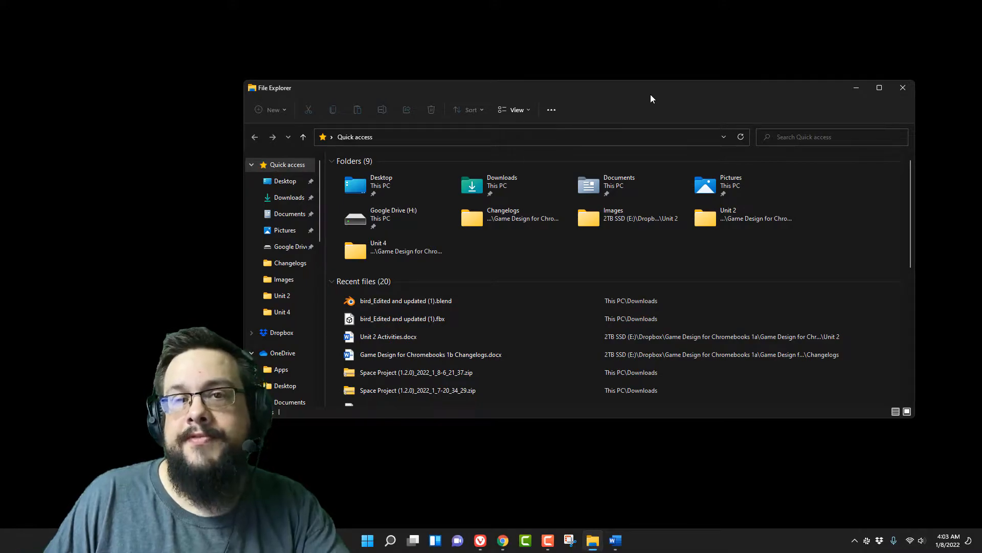
mouse_move(605, 113)
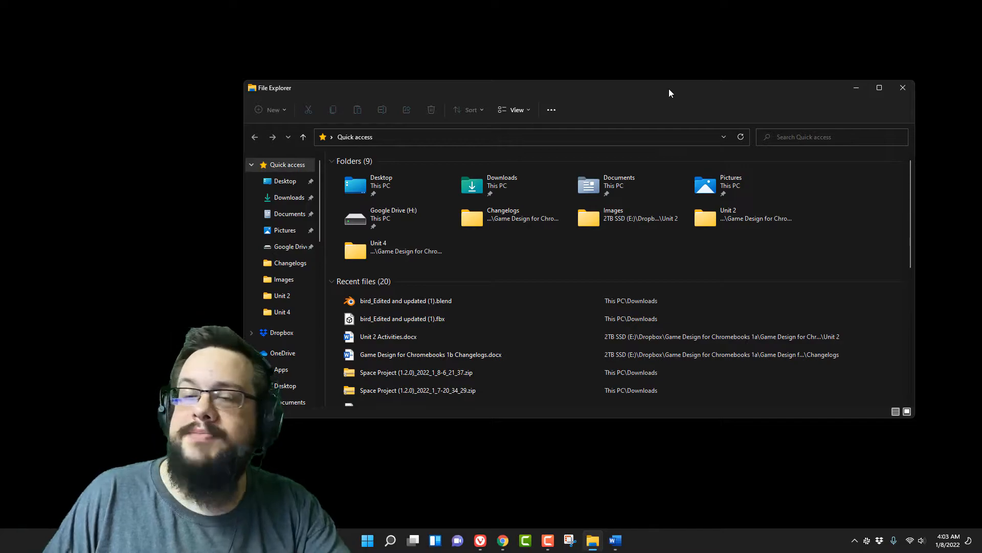
mouse_move(806, 82)
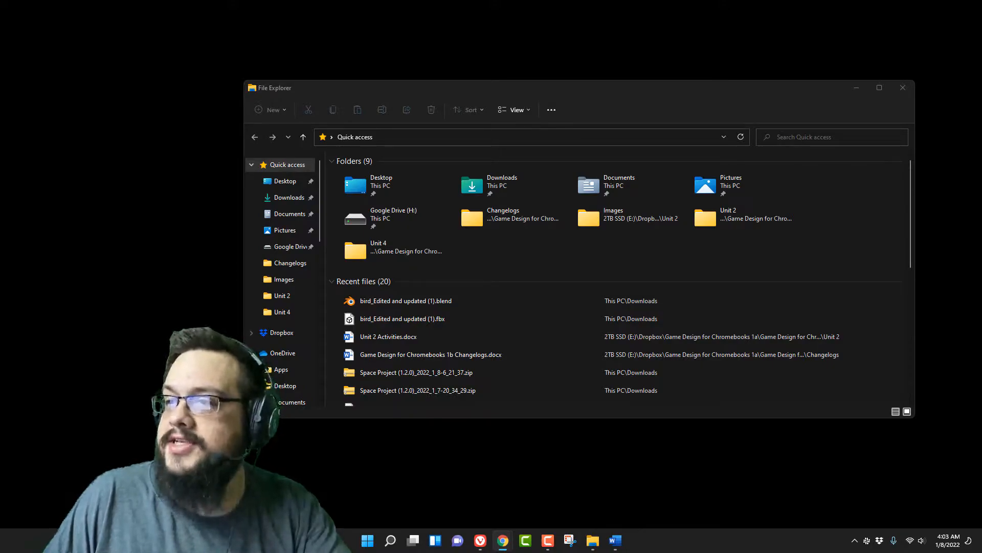
- Open cmd and run the reg.exe add command that restores the classic ribbon
left_click(430, 354)
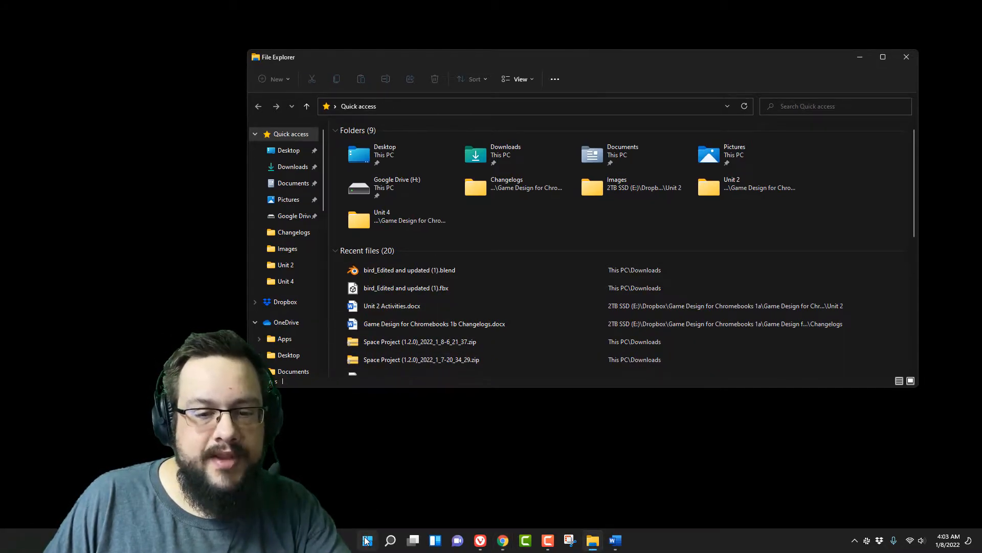
type("cmd")
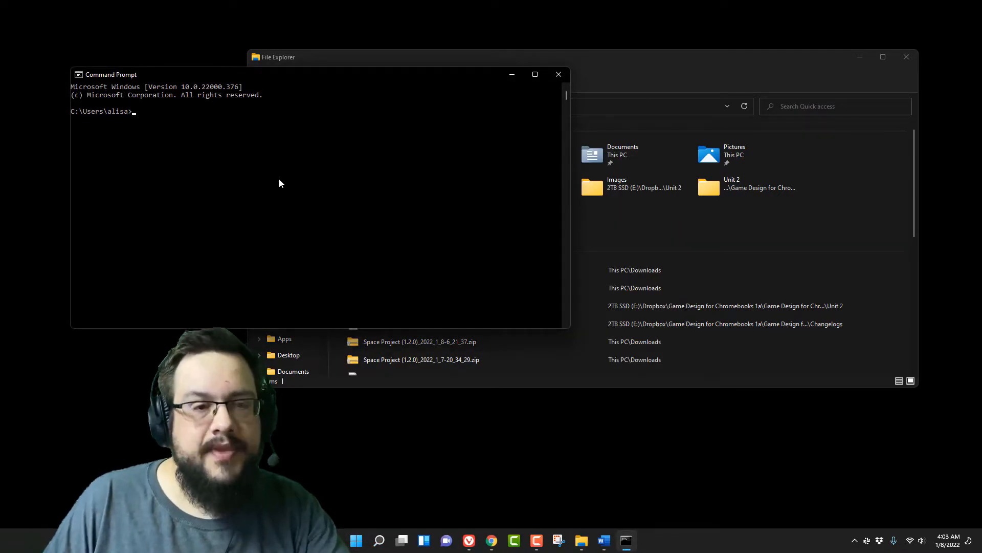
key("Return")
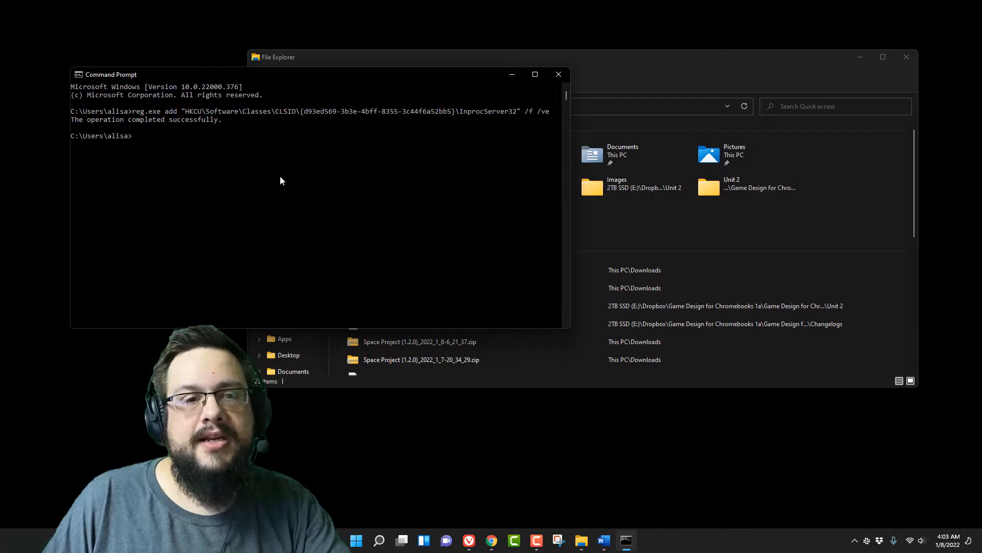
mouse_move(279, 132)
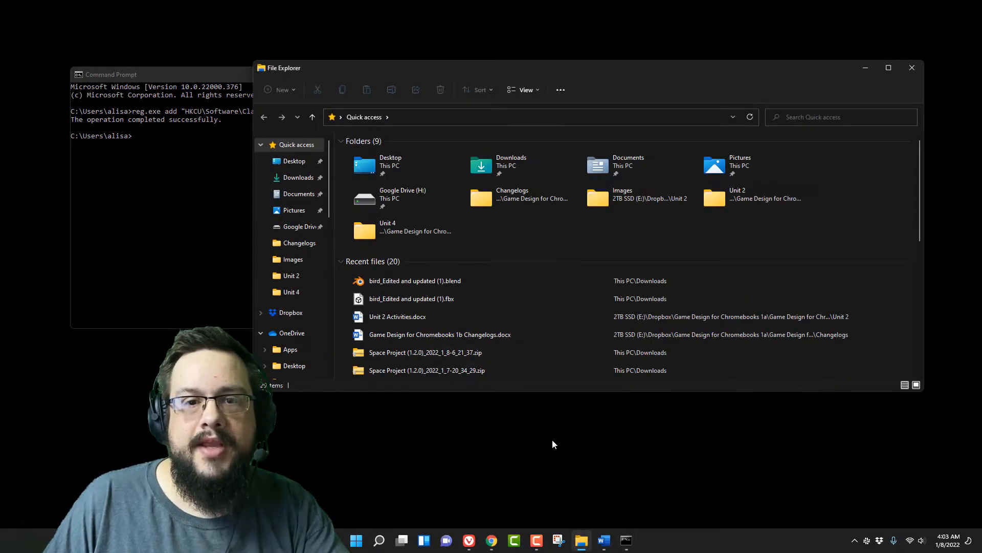
- Restart Windows Explorer from Task Manager and reopen File Explorer to check the ribbon
right_click(356, 539)
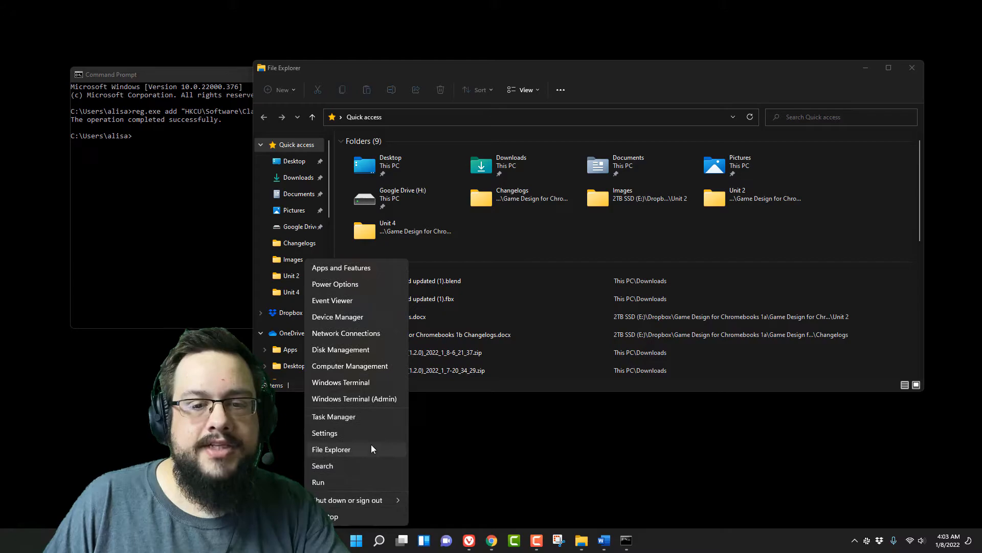
left_click(333, 416)
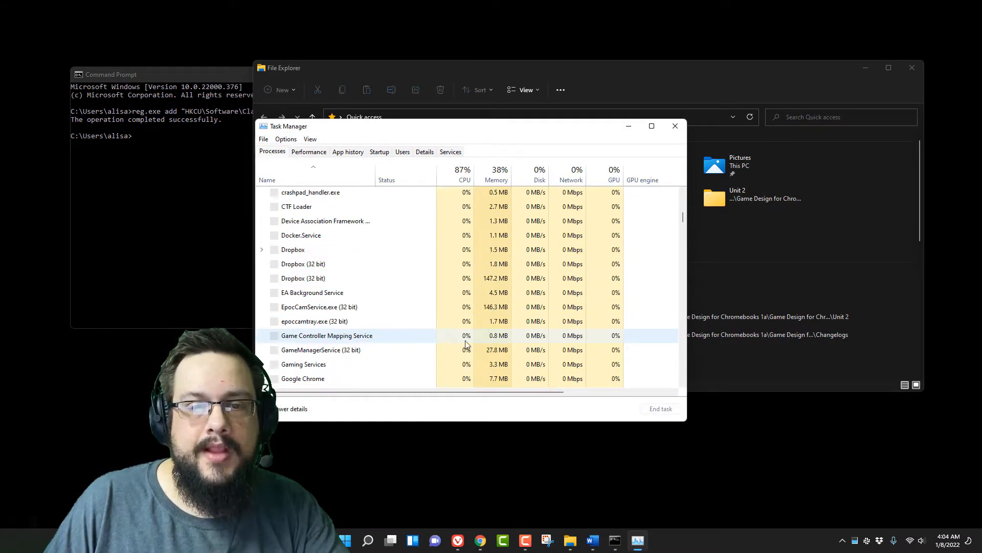
scroll("down", 3)
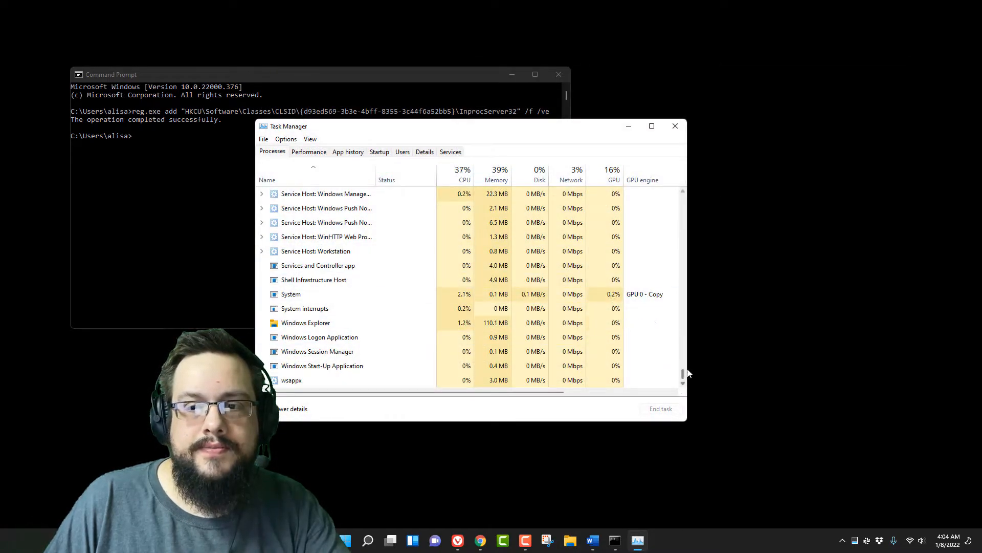
left_click(306, 323)
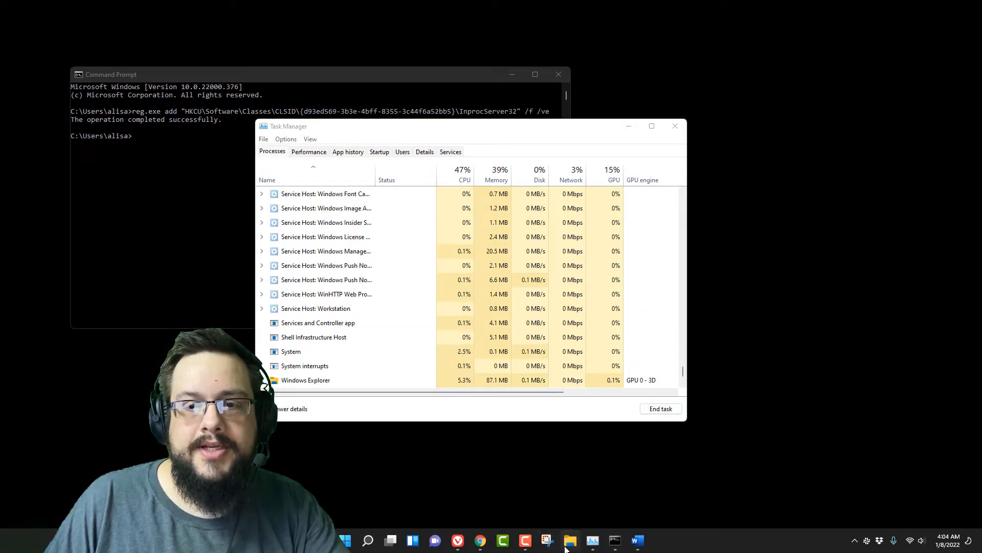
left_click(569, 541)
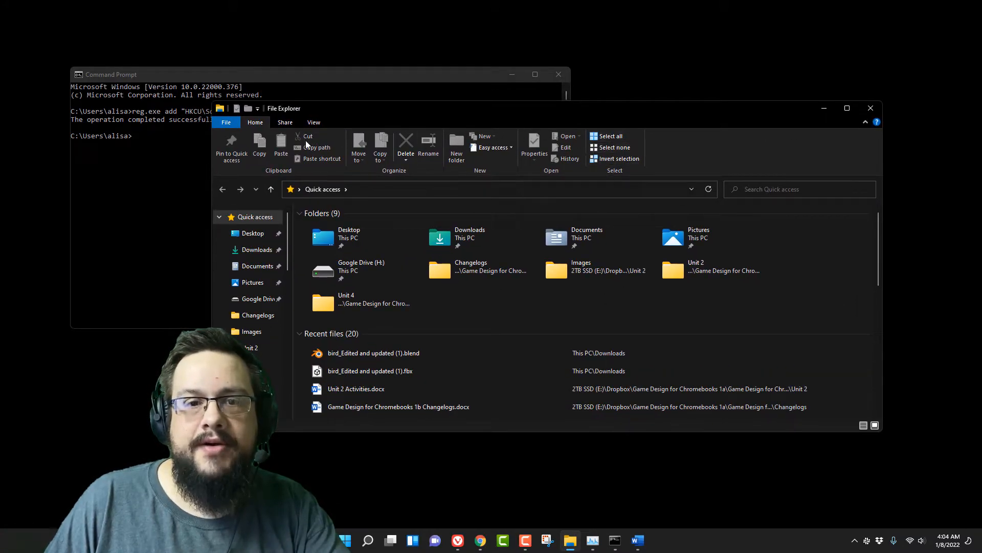
- Browse the restored ribbon's Share and View tabs, then another ribbon tab
left_click(284, 123)
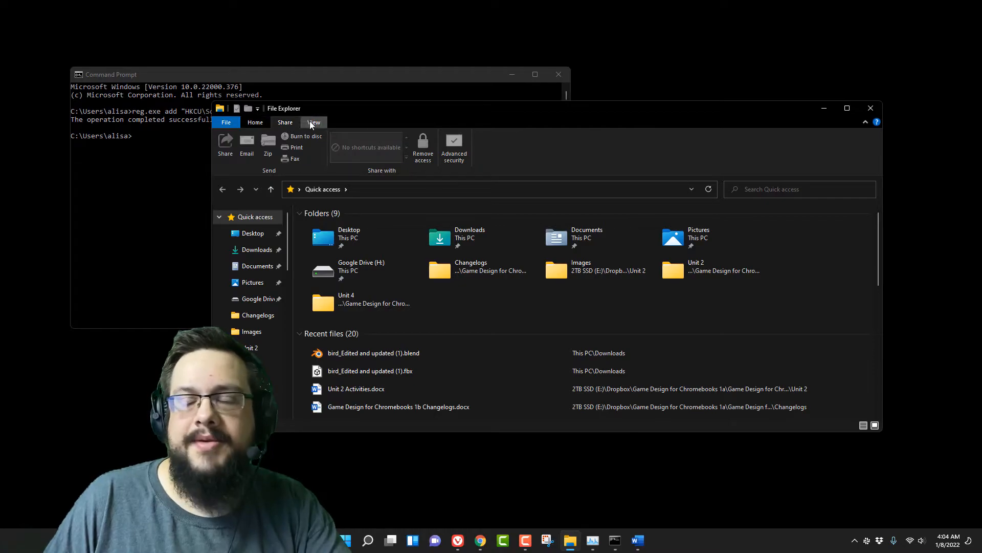
left_click(314, 123)
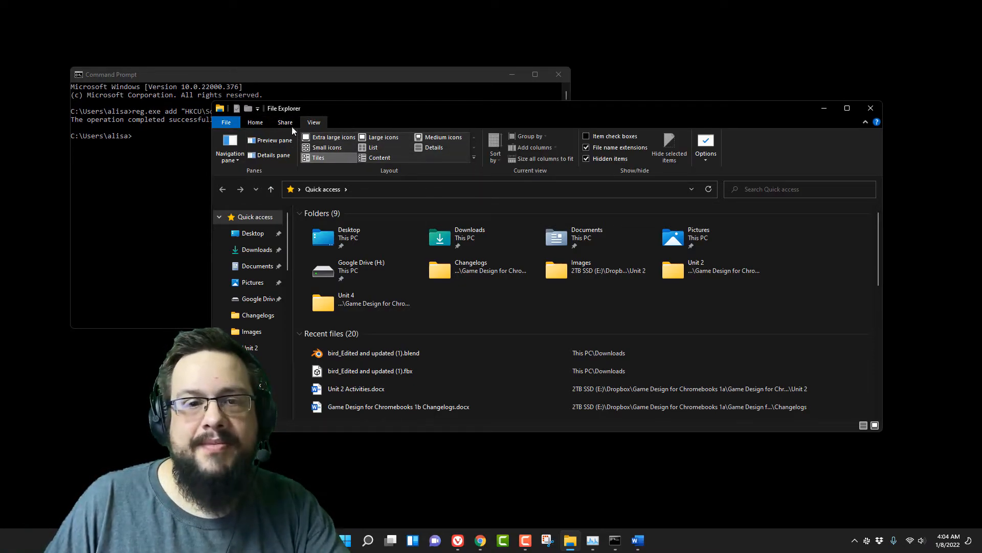
left_click(255, 122)
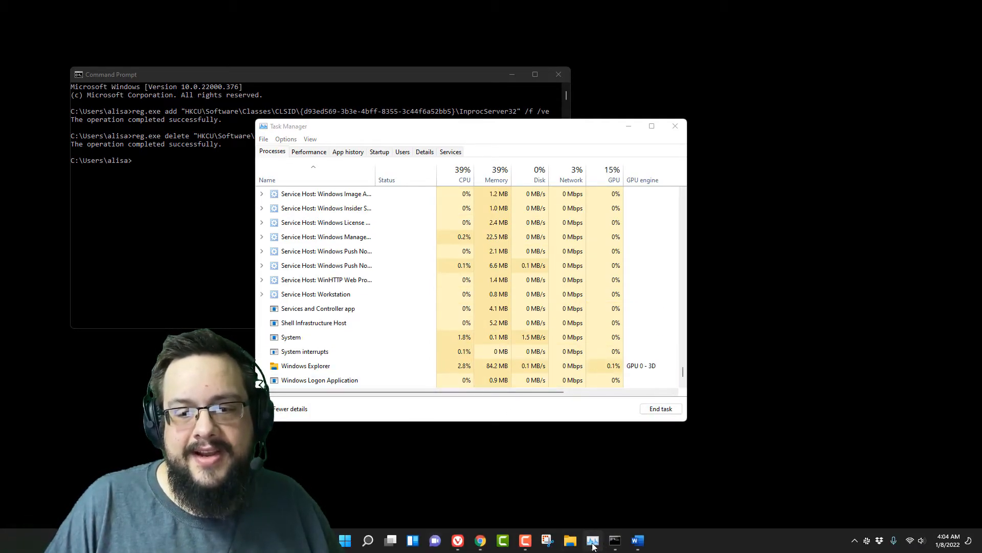
- Reopen File Explorer from the taskbar to confirm the simplified command bar
left_click(569, 540)
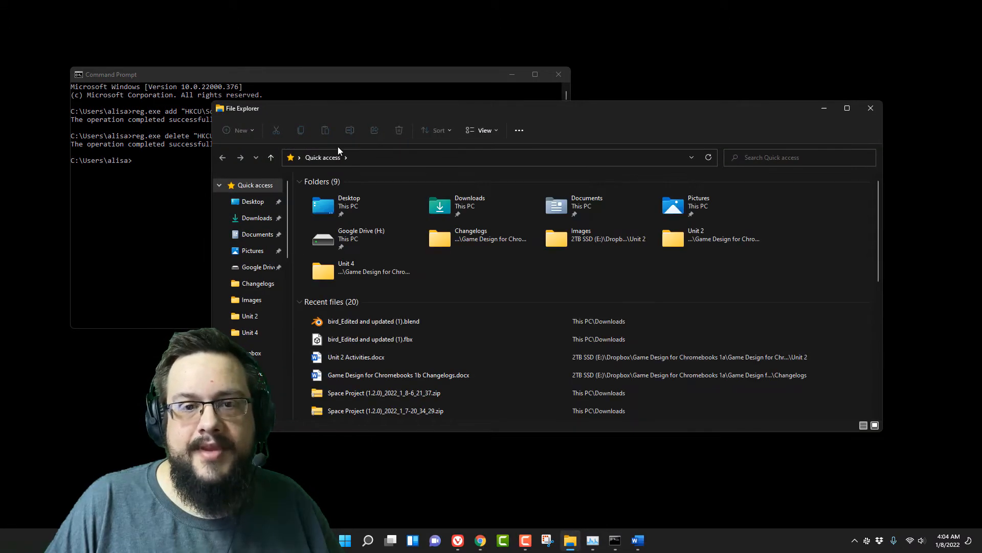